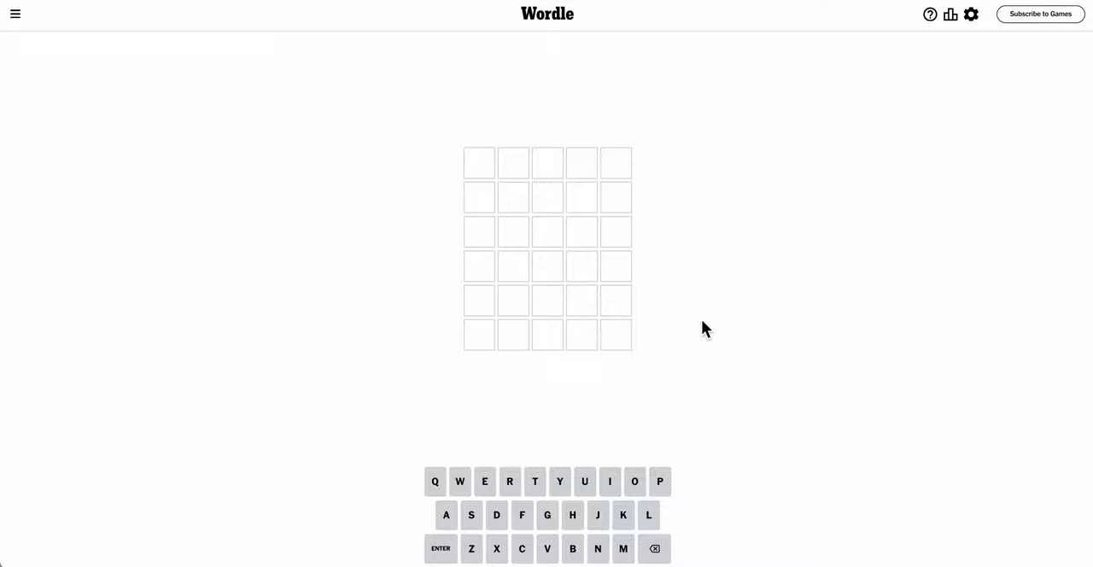
# - Enter POINT as the first Wordle guess
pyautogui.write('POIT')
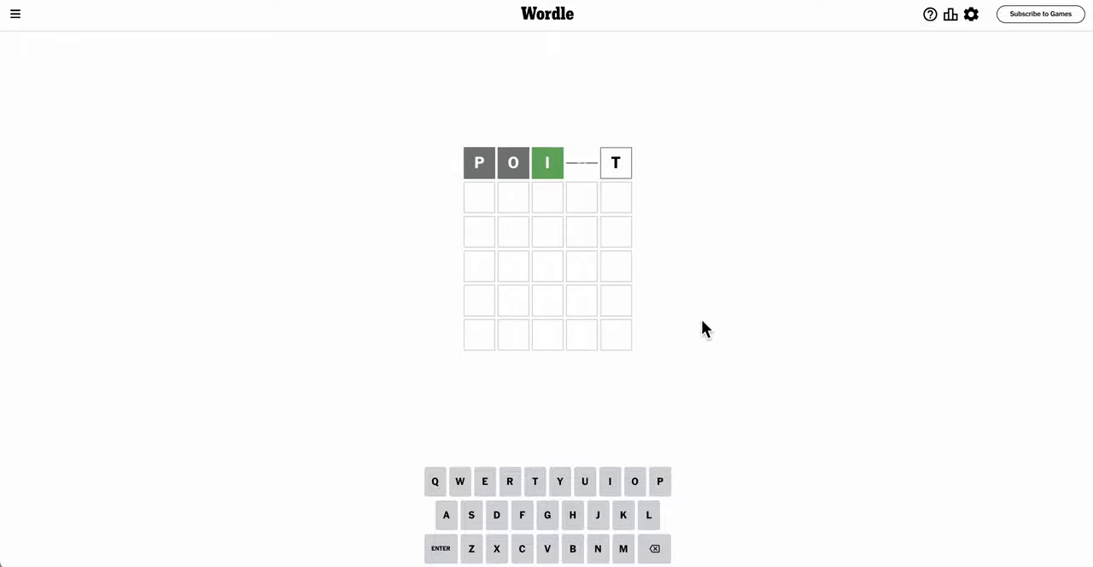
pyautogui.write('N')
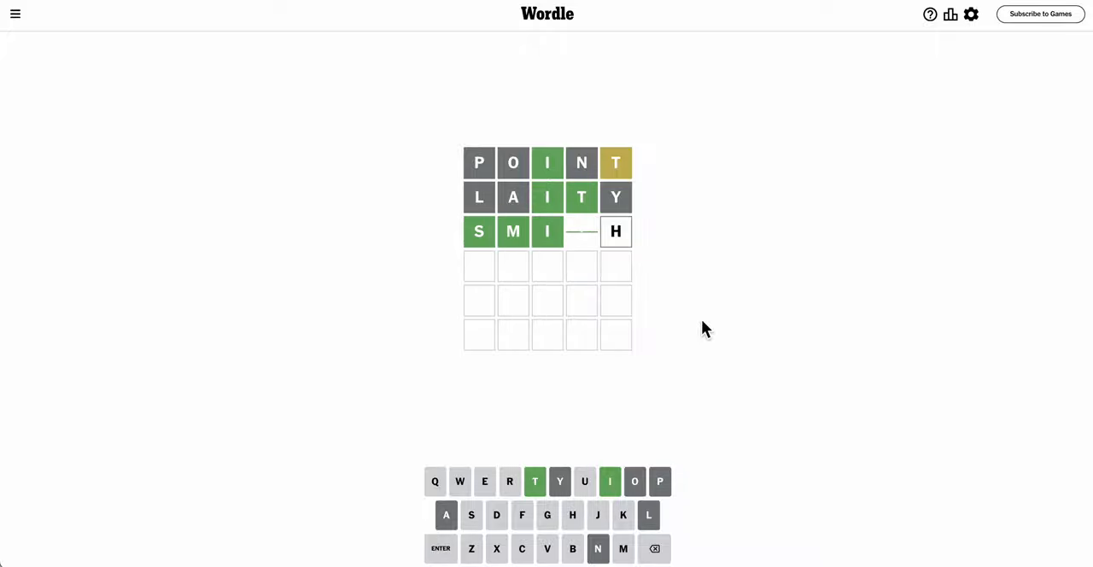
# - Submit SMITH as the third guess and dismiss the Statistics summary
pyautogui.press('Enter')
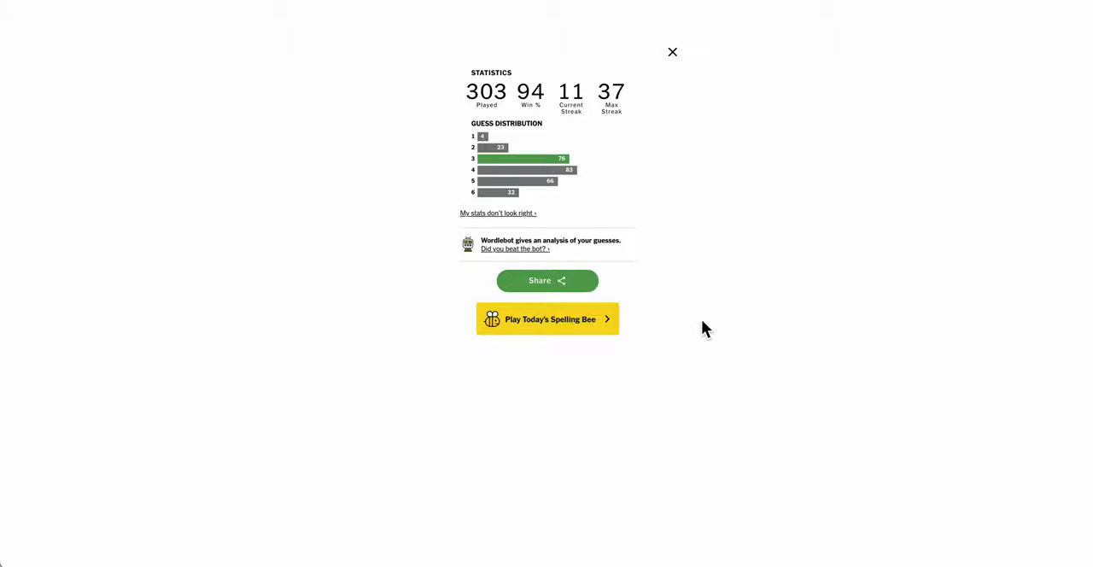
pyautogui.click(673, 53)
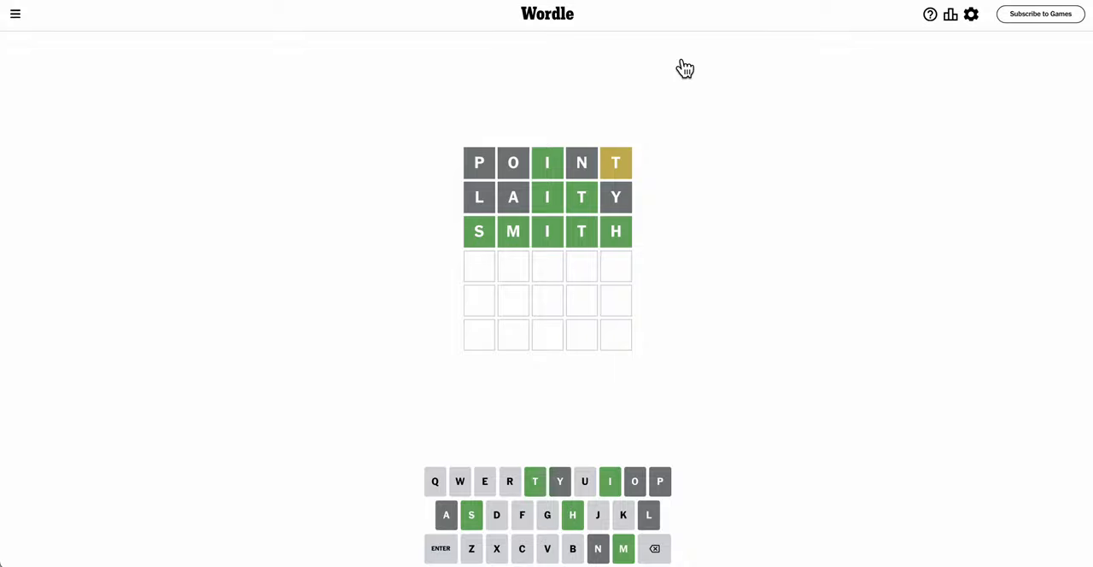
pyautogui.moveTo(760, 263)
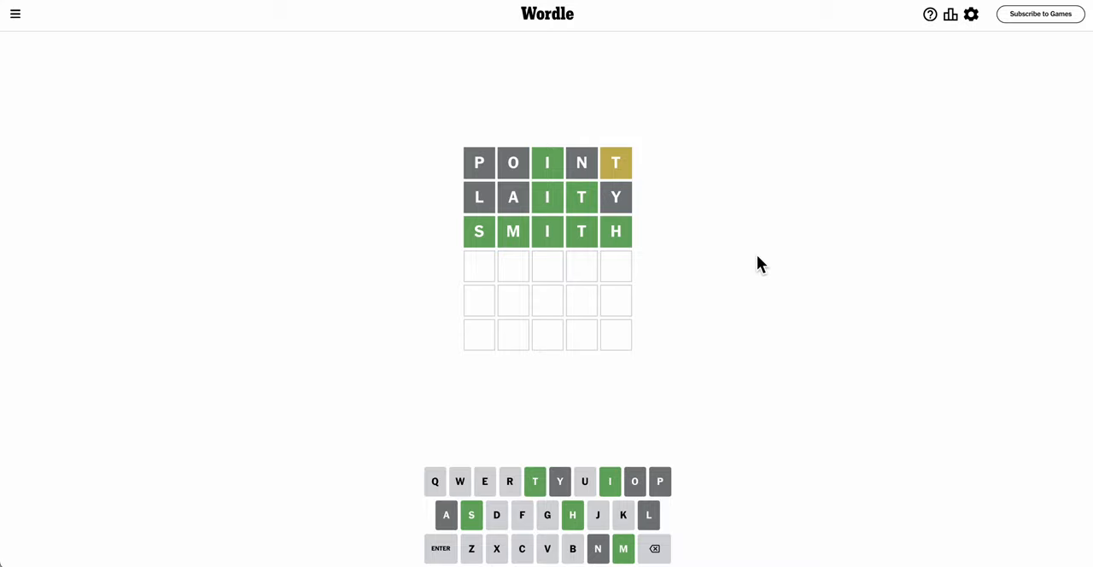